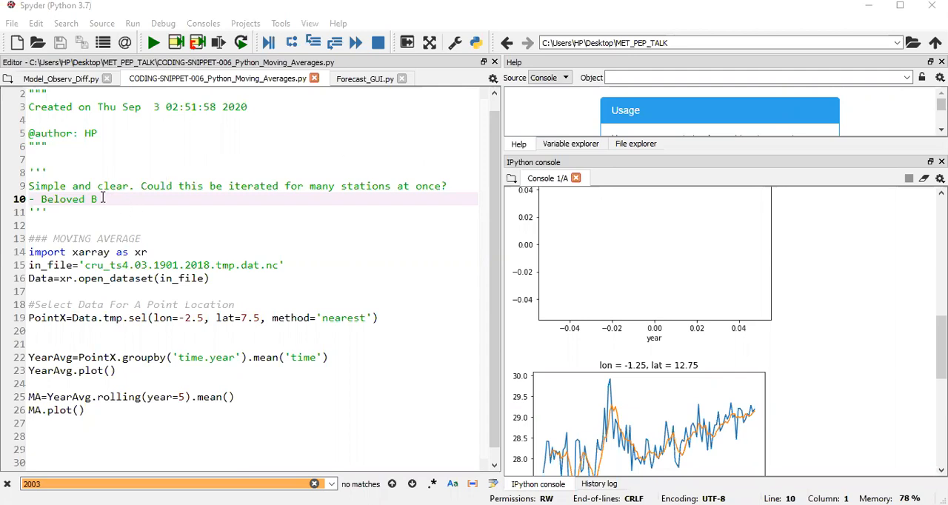
# Step: Restart the IPython kernel from the console options menu and confirm with Yes
pyautogui.doubleClick(62, 199)
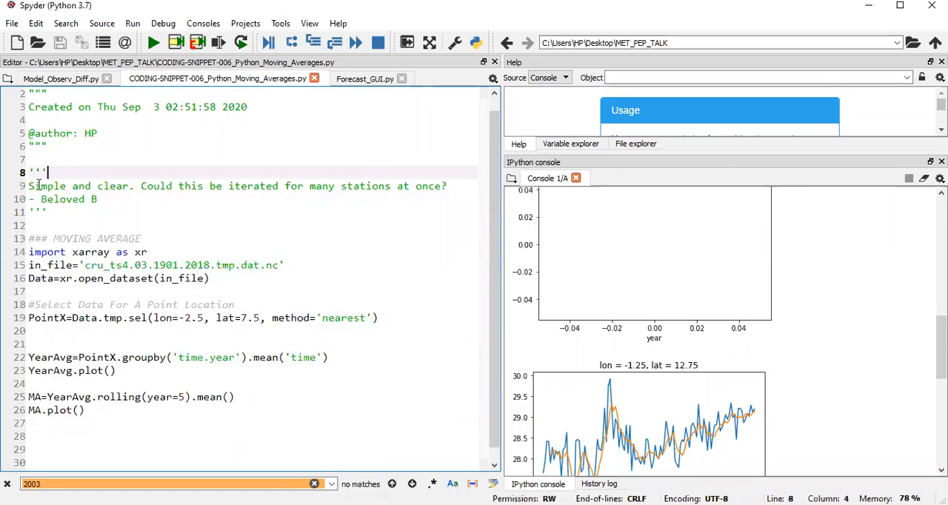
pyautogui.moveTo(28, 187); pyautogui.dragTo(141, 186)
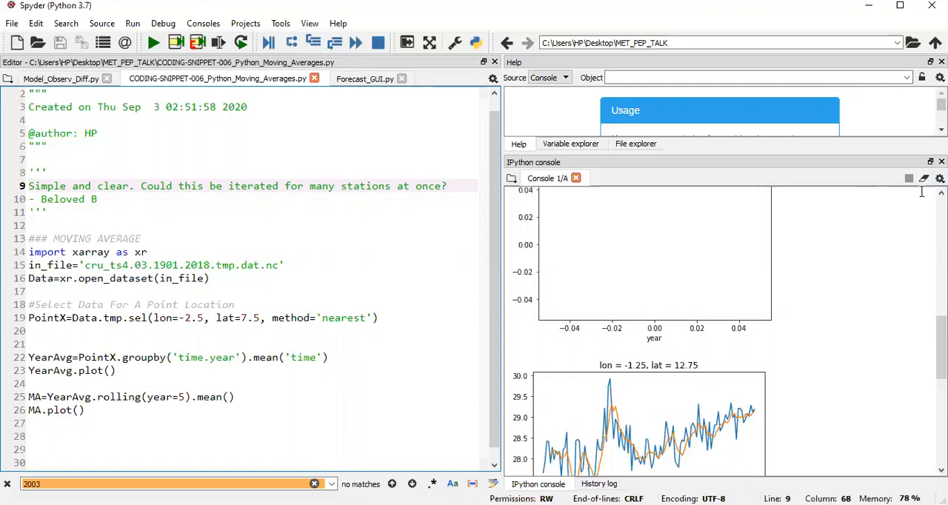
pyautogui.click(939, 178)
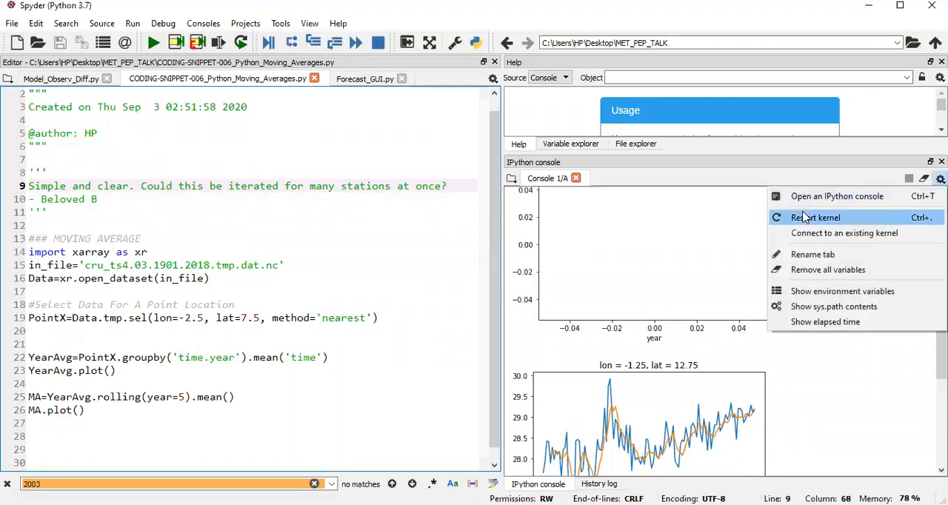
pyautogui.click(817, 216)
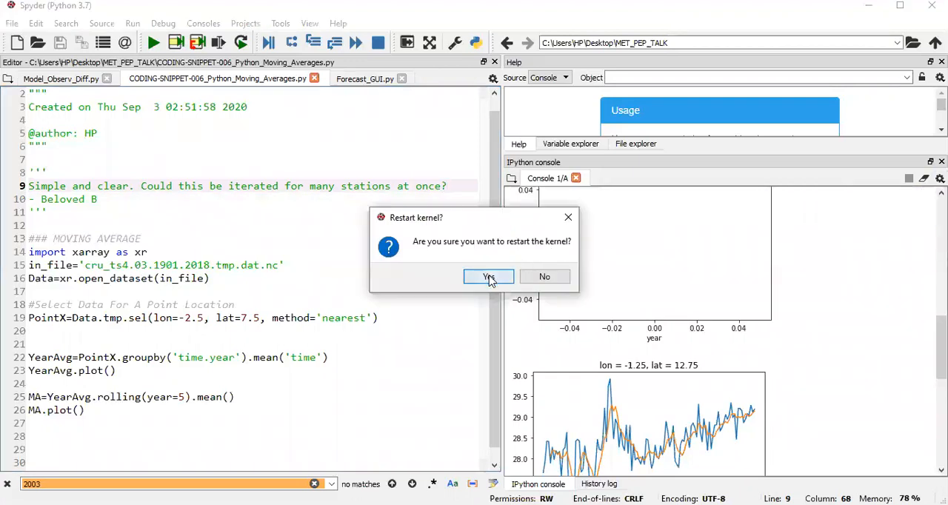
pyautogui.click(489, 276)
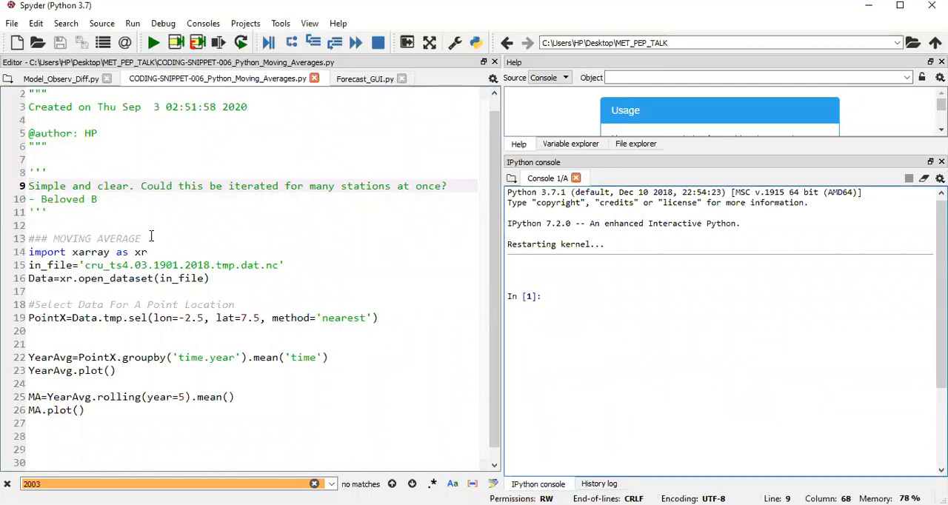
# Step: Place the cursor below the MOVING AVERAGE heading to add the stations list
pyautogui.doubleClick(119, 237)
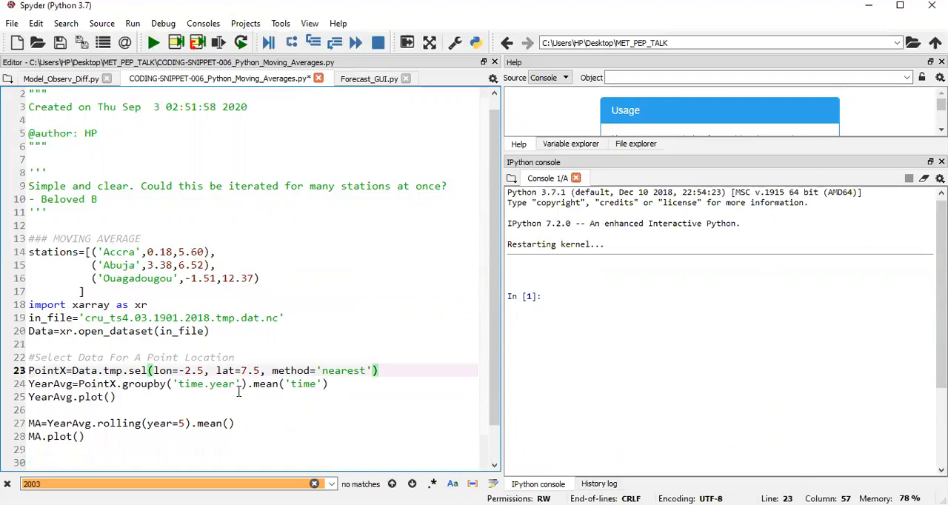
# Step: Wrap the selection and plotting lines in 'for st_id in stations:' with the body indented
pyautogui.click(60, 408)
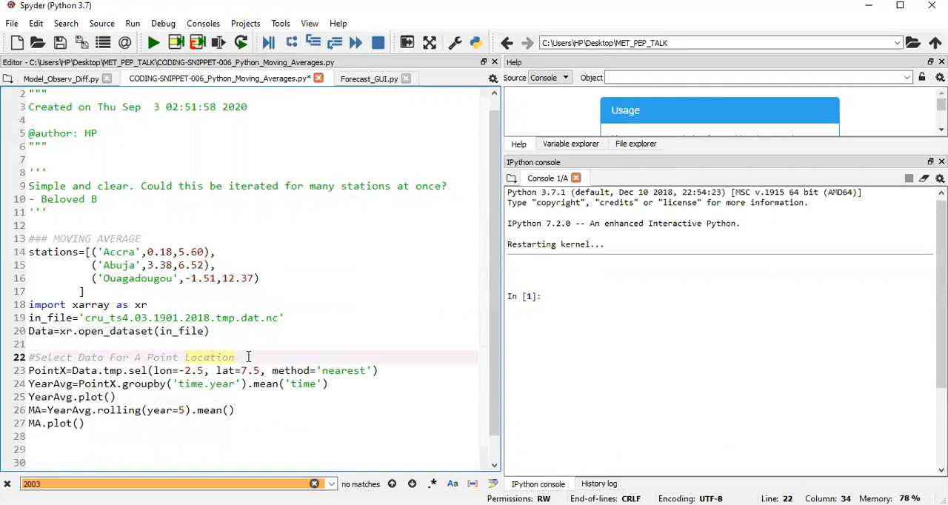
pyautogui.write('for')
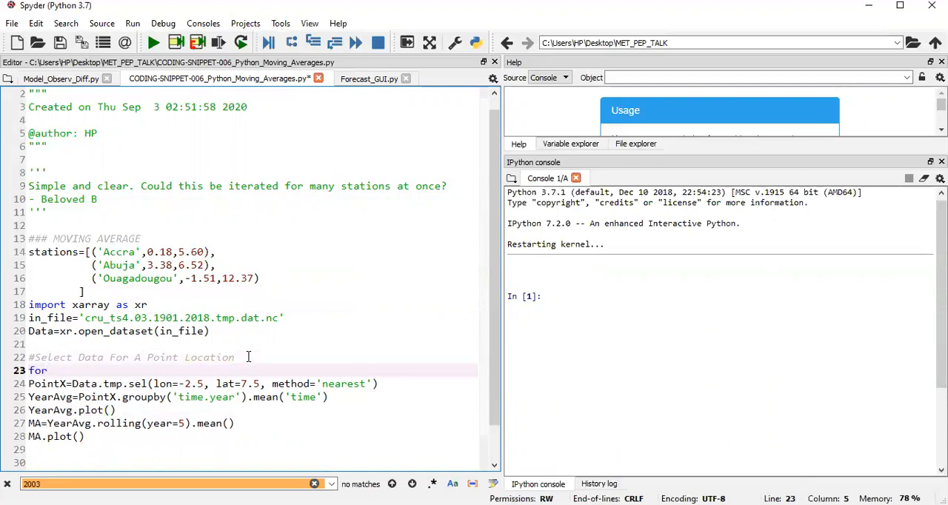
pyautogui.write('st_id in')
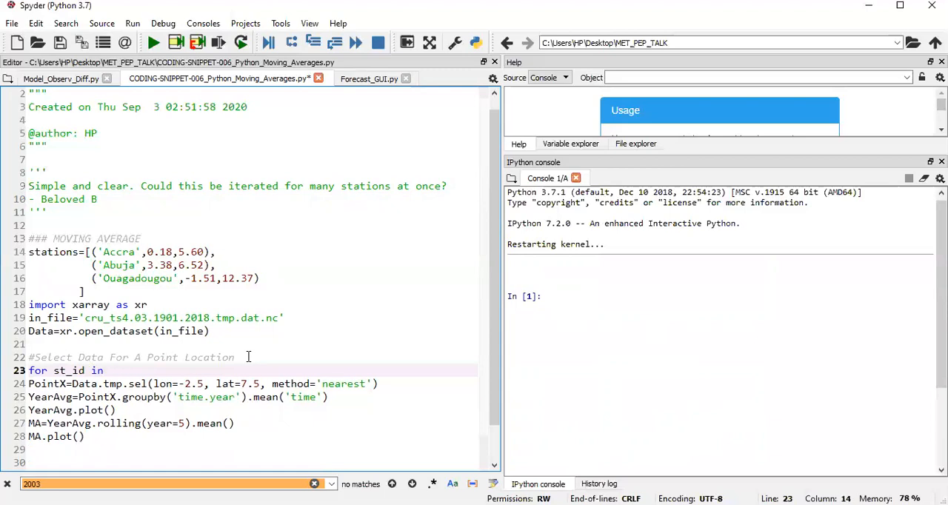
pyautogui.write('stations:')
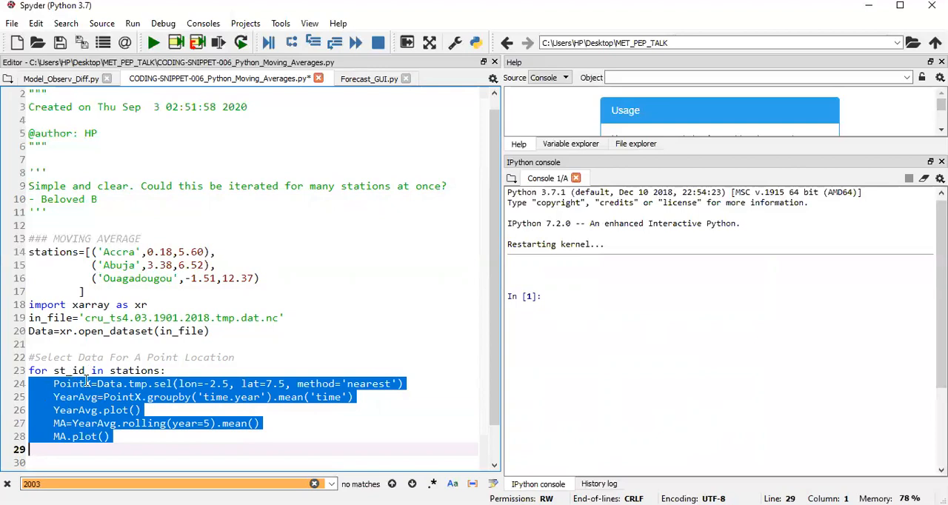
pyautogui.moveTo(139, 415)
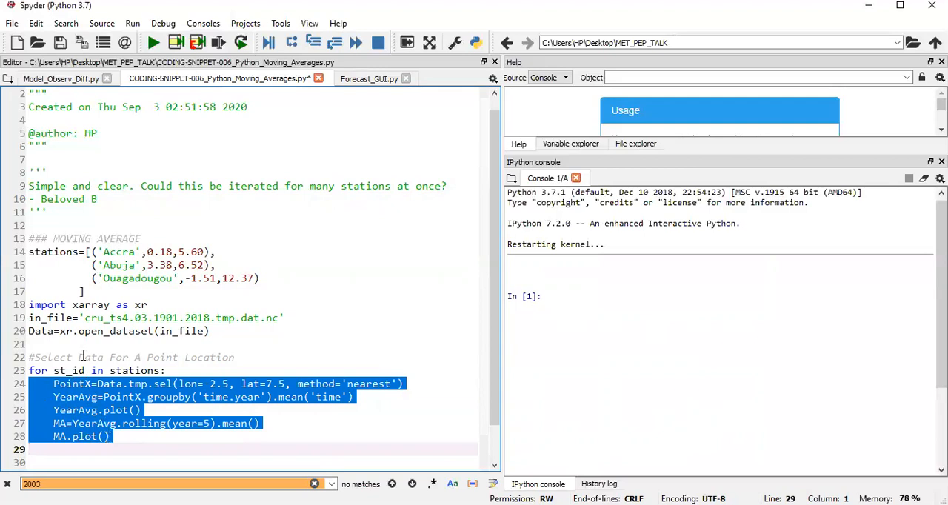
pyautogui.click(111, 436)
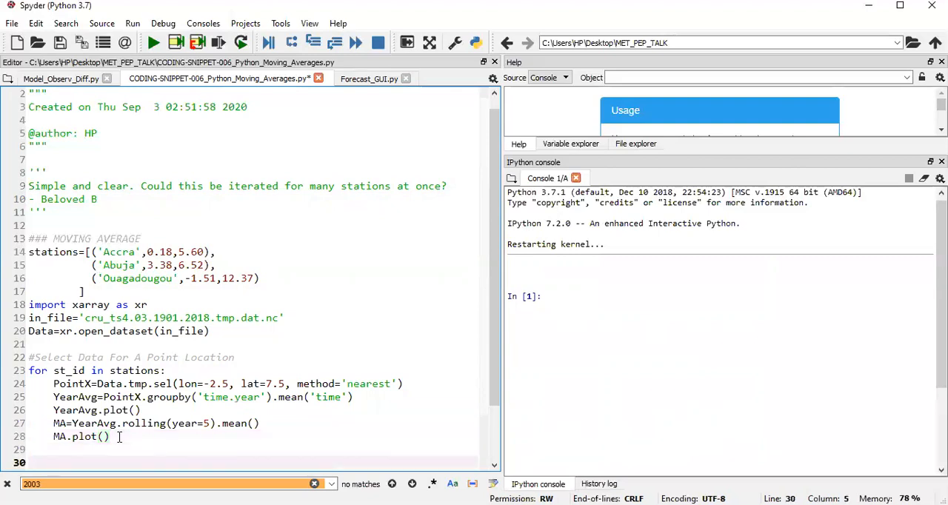
# Step: Add plt.savefig(st_id[0]+'.png') after MA.plot() inside the station loop
pyautogui.write('plt.s')
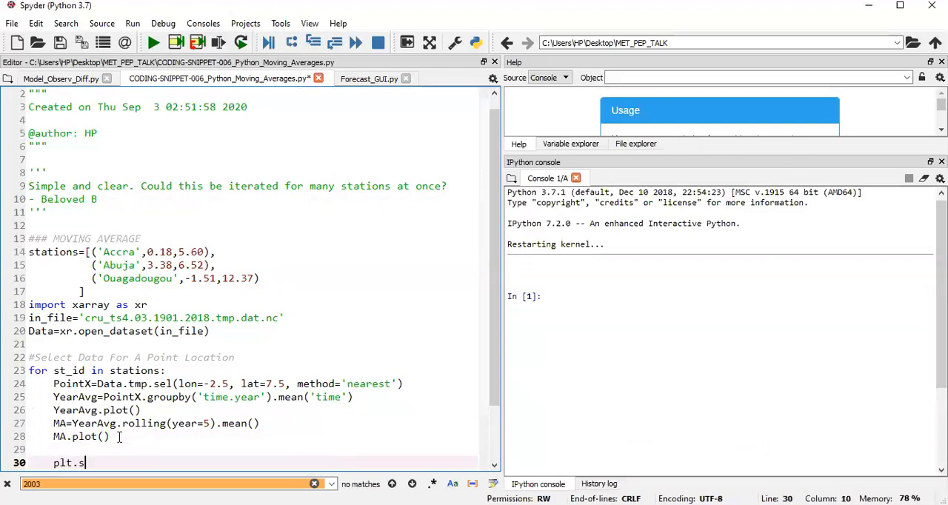
pyautogui.write('avefig')
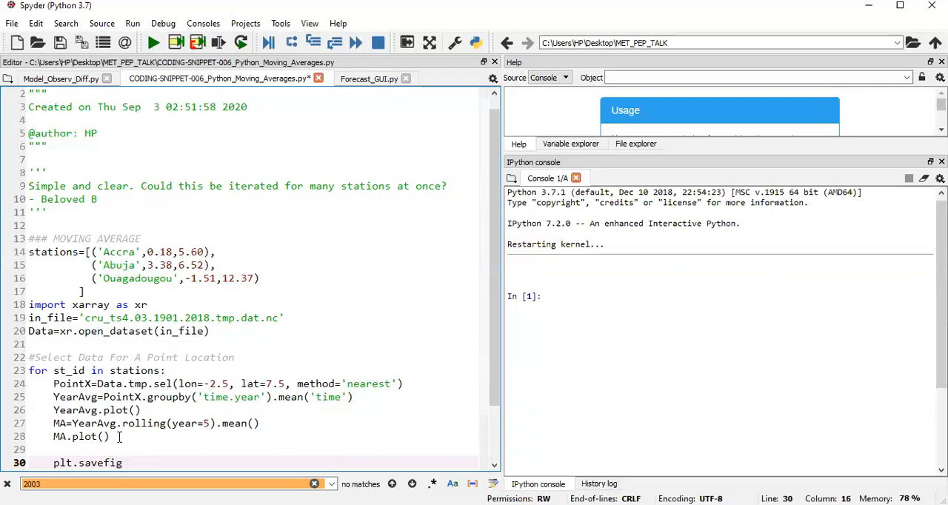
pyautogui.write('()')
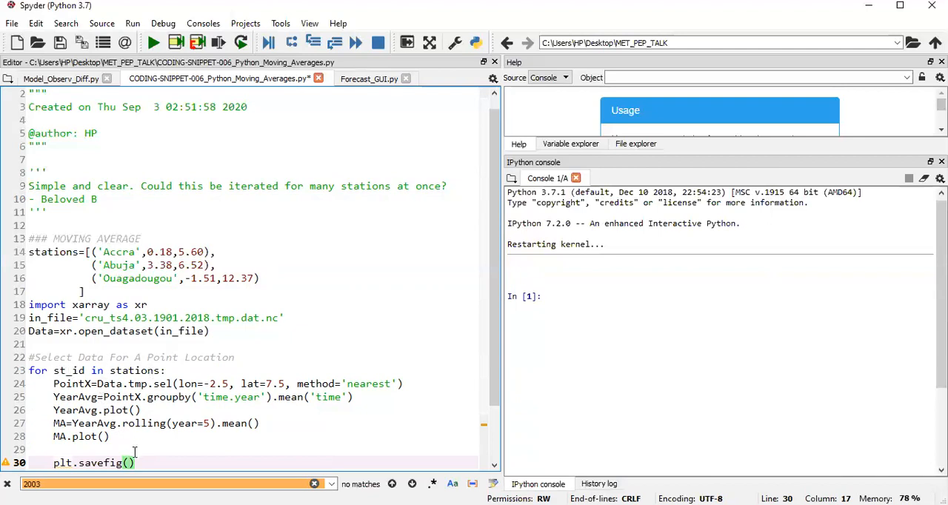
pyautogui.write('st_')
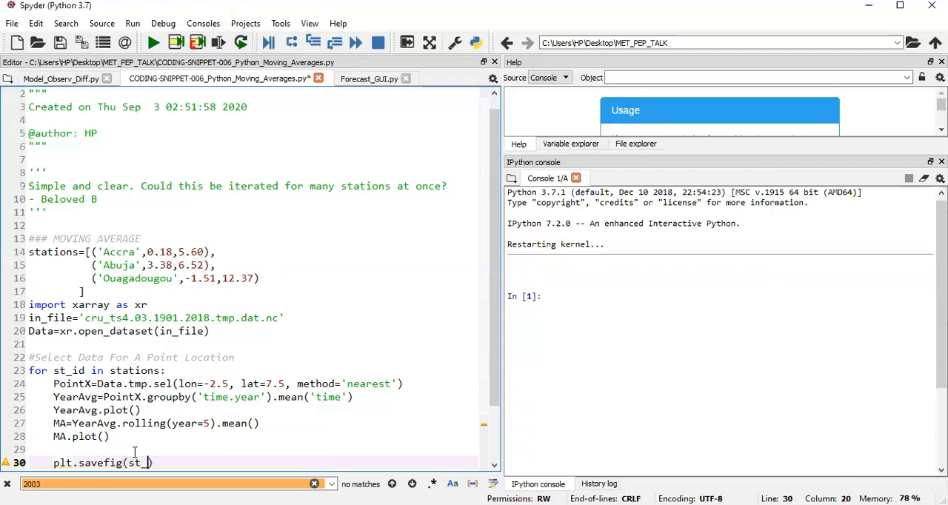
pyautogui.write('id')
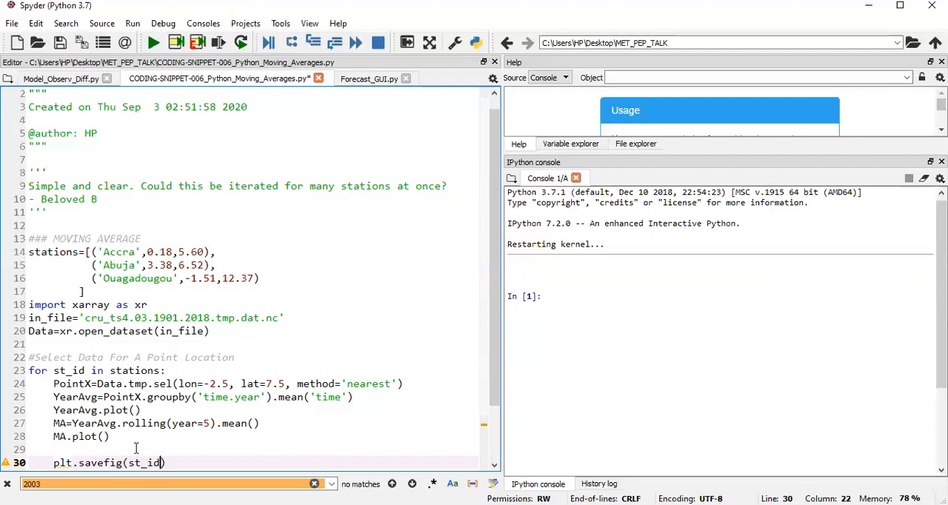
pyautogui.moveTo(131, 265)
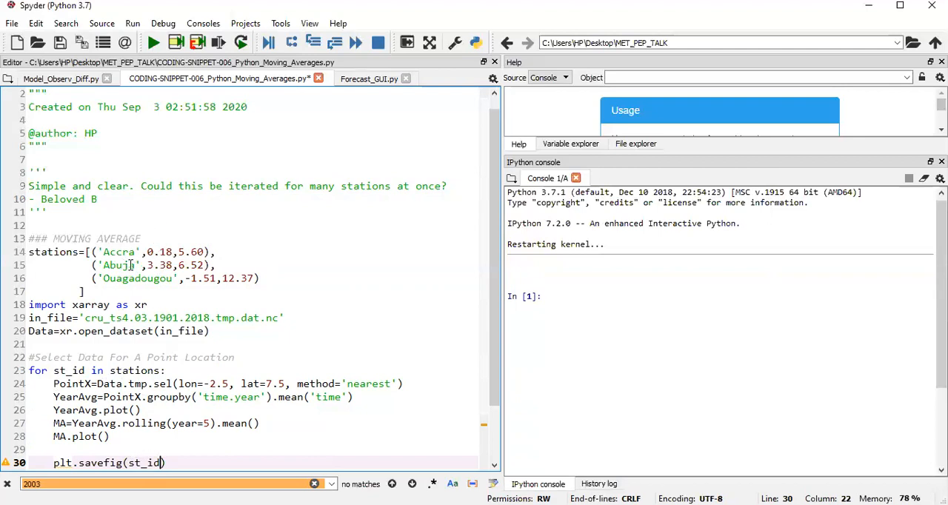
pyautogui.moveTo(117, 252)
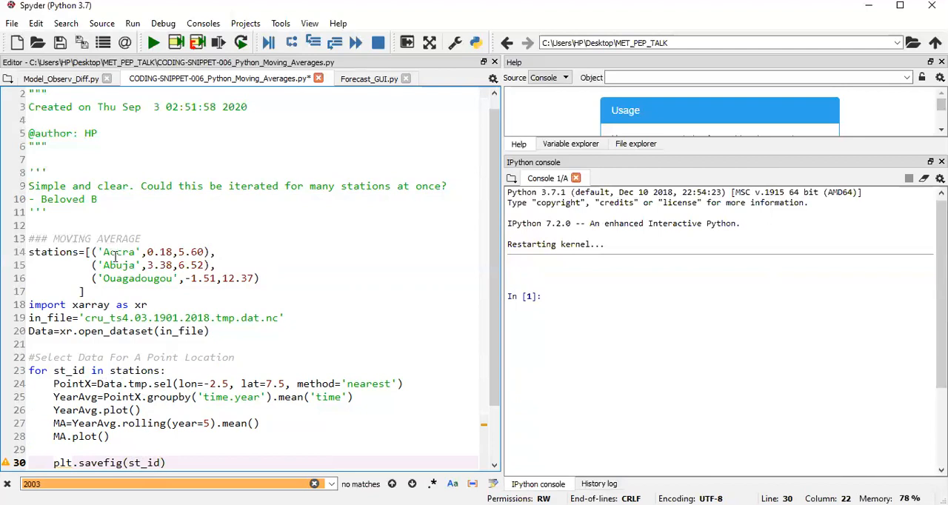
pyautogui.write('[]')
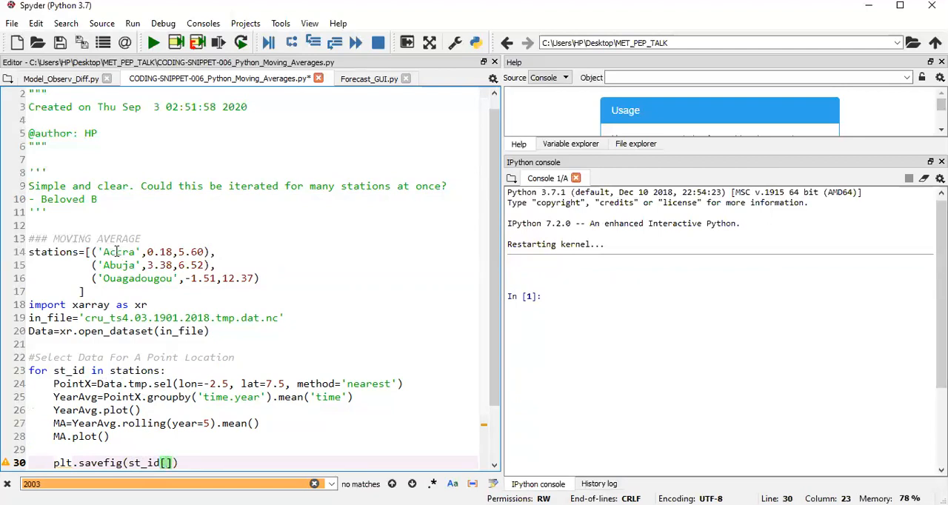
pyautogui.write('0')
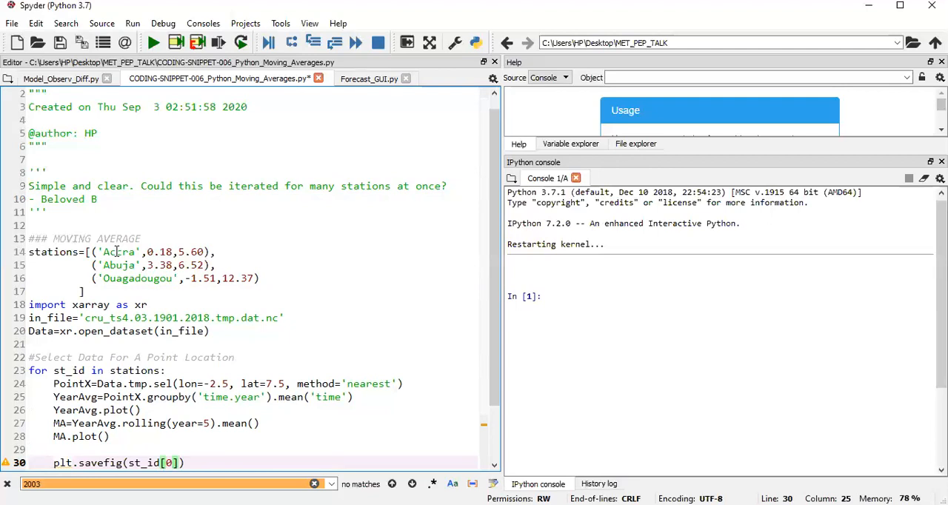
pyautogui.write('+')
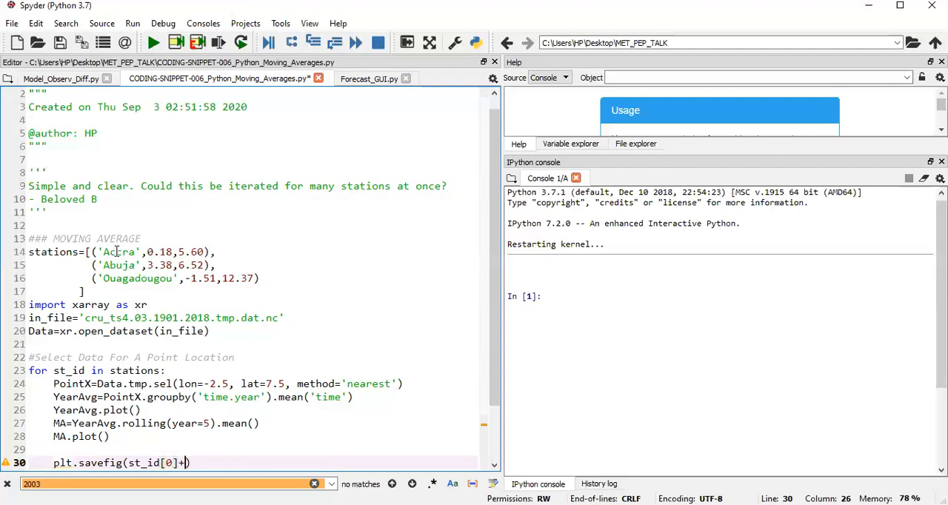
pyautogui.write("'.png")
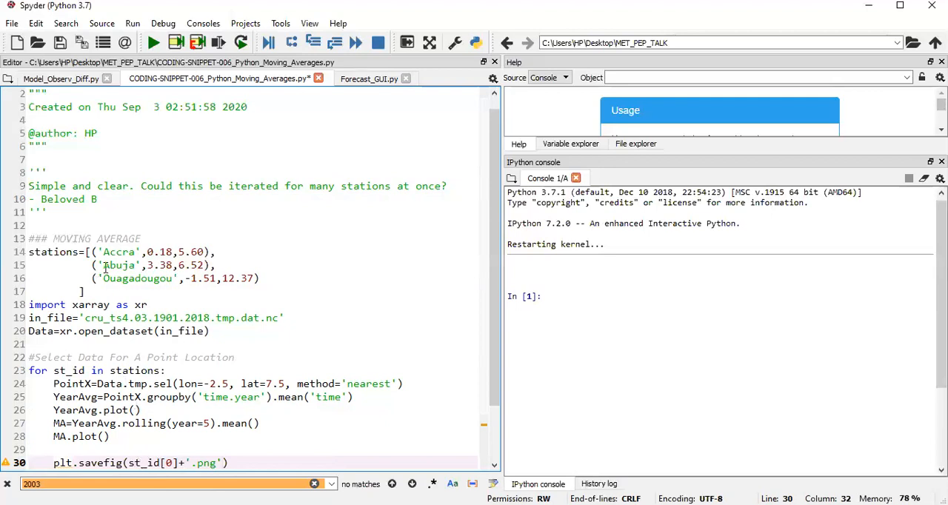
pyautogui.click(225, 463)
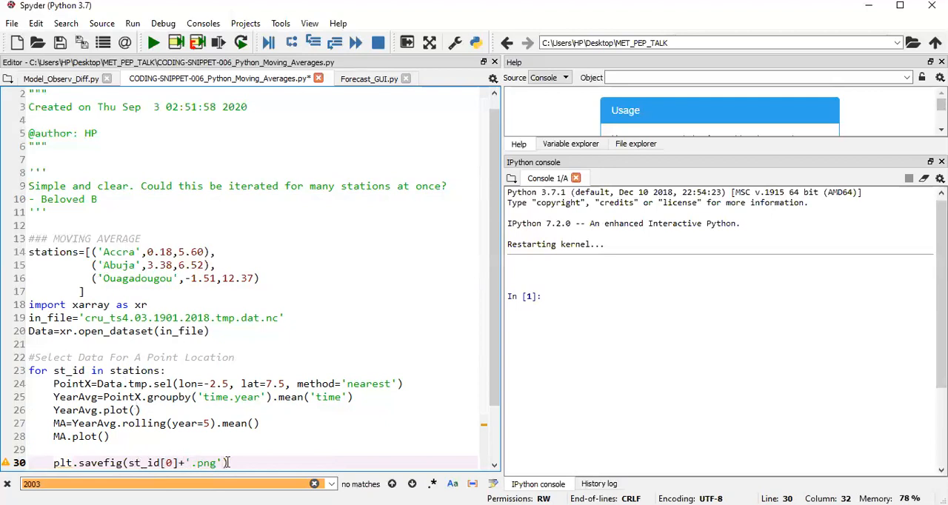
pyautogui.click(148, 451)
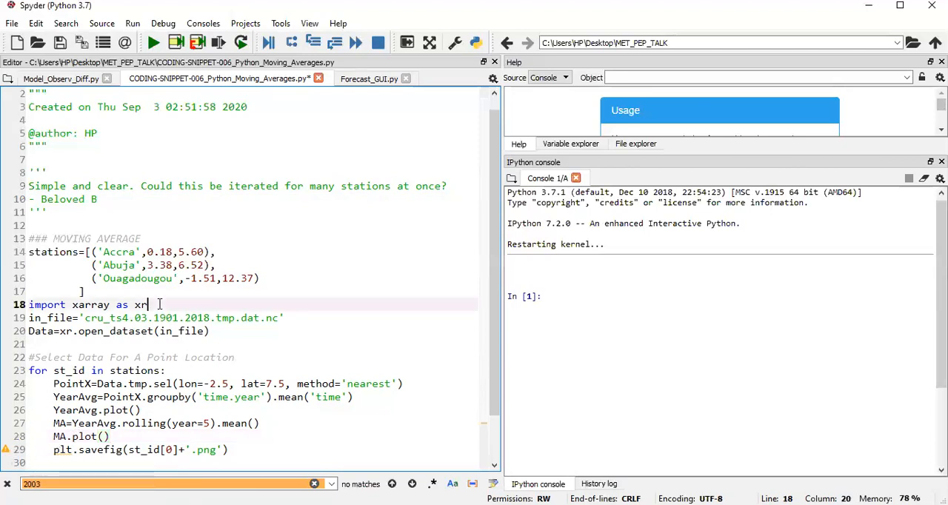
# Step: Add 'import matplotlib.pyplot as plt' below the xarray import
pyautogui.write('import')
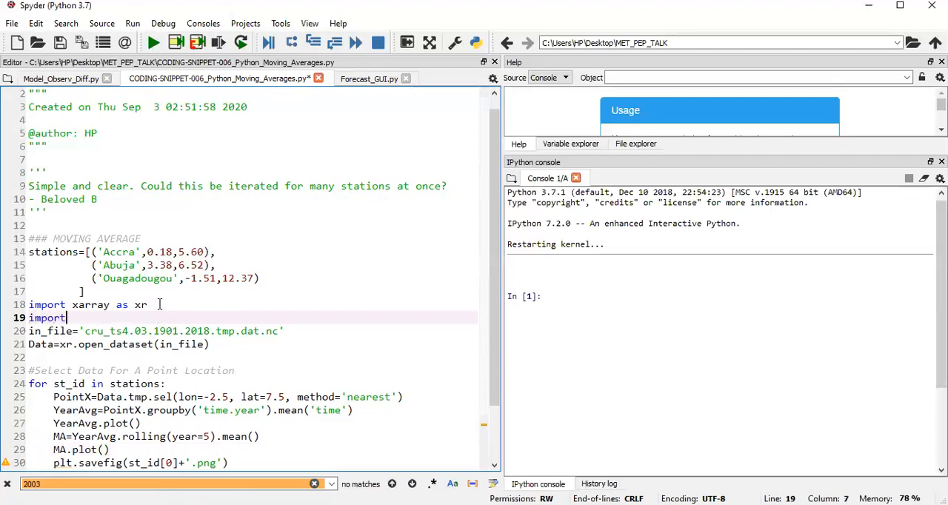
pyautogui.write('matplot')
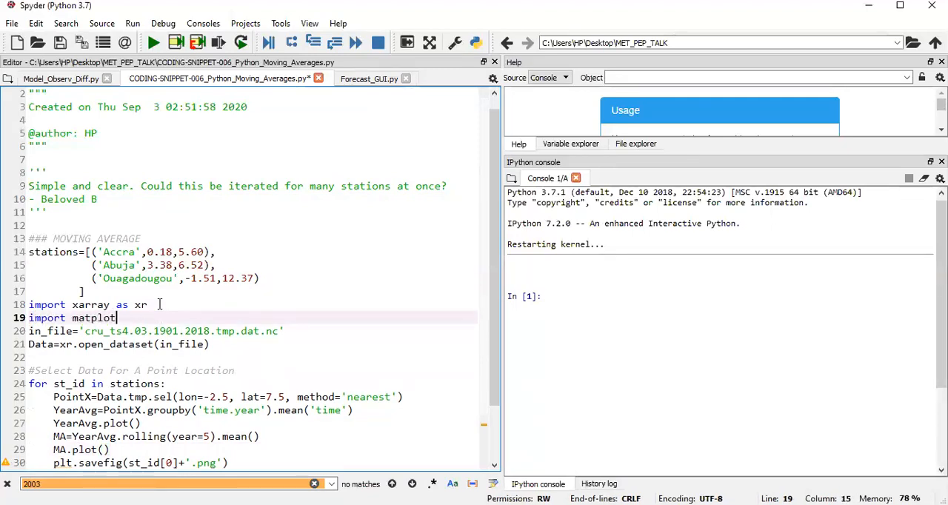
pyautogui.write('li')
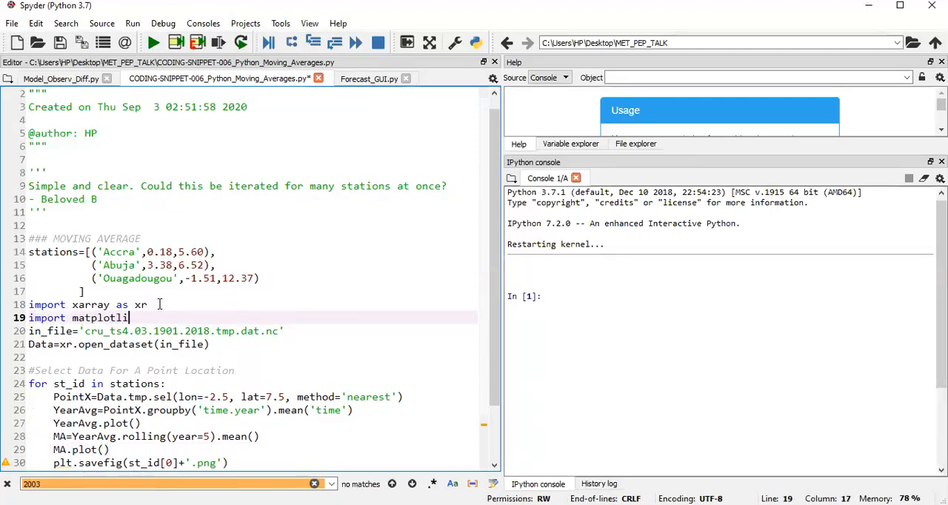
pyautogui.write('b.pypl')
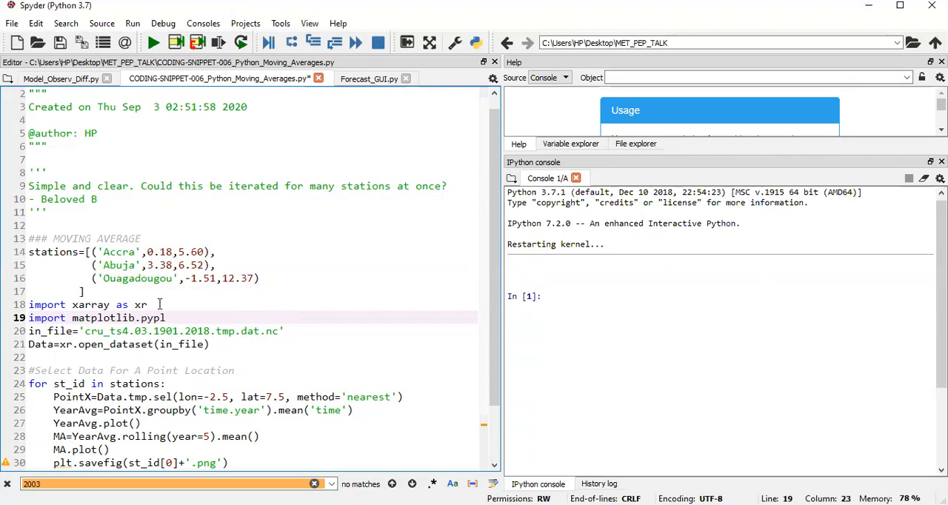
pyautogui.write('as plt')
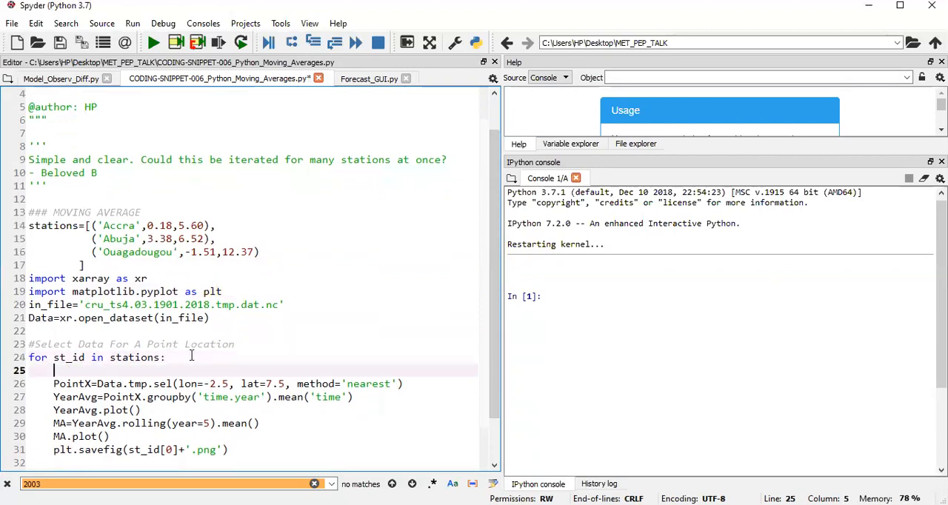
# Step: Begin the loop body with plt.figure() and plt.title(st_id[0])
pyautogui.write('plt.figu')
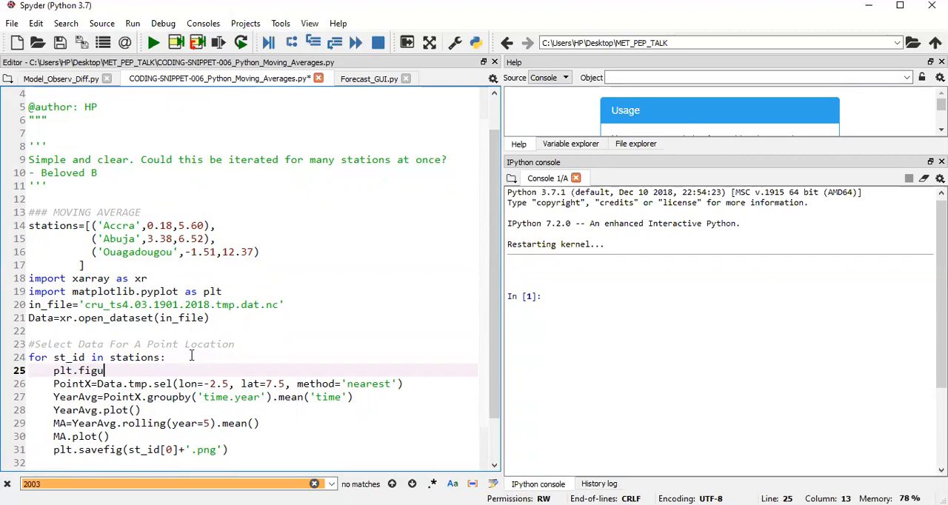
pyautogui.write('re()')
pyautogui.write('plt.title')
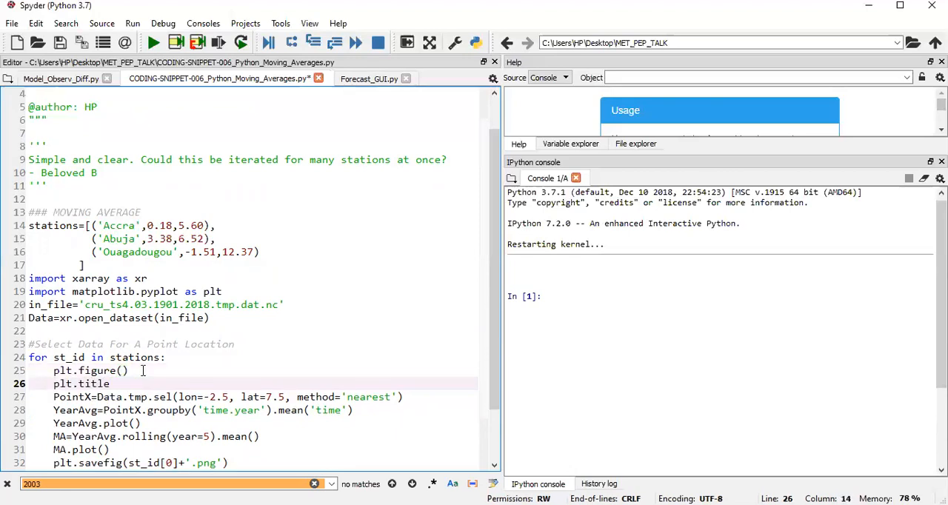
pyautogui.write('()')
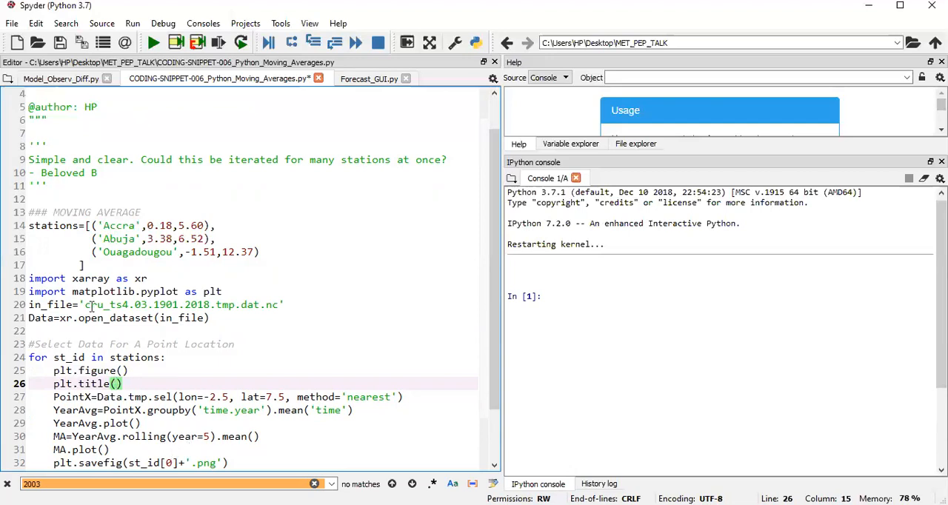
pyautogui.write('st_id[0')
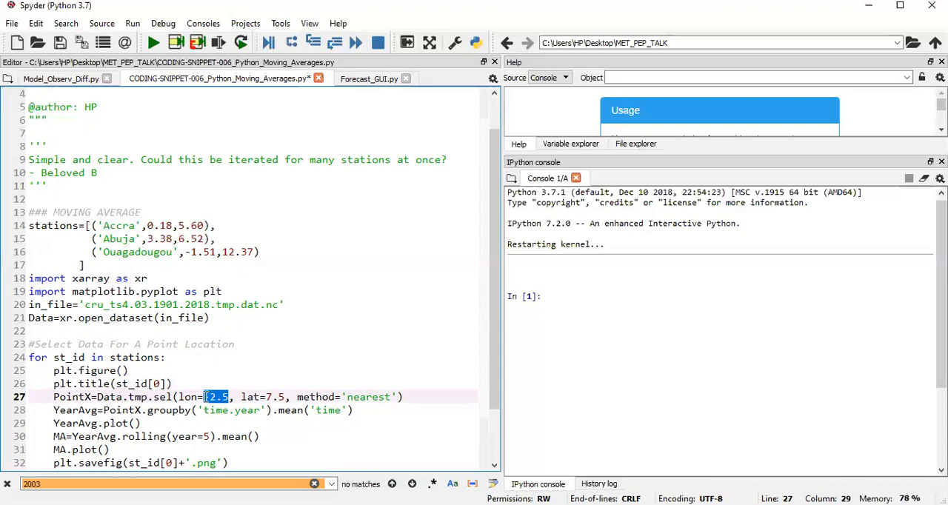
# Step: Replace the fixed -2.5 and 7.5 in Data.tmp.sel with lon=st_id[1] and lat=st_id[2]
pyautogui.write('st_id[0]')
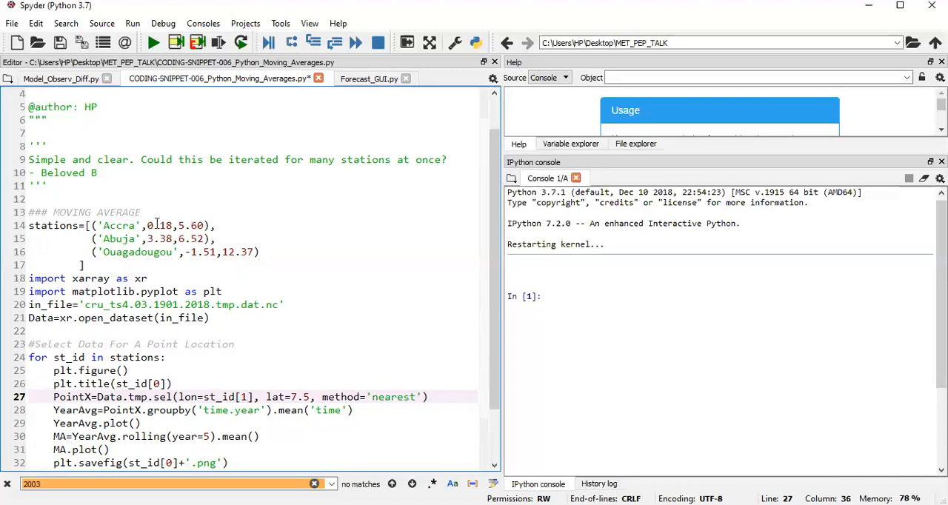
pyautogui.moveTo(155, 225)
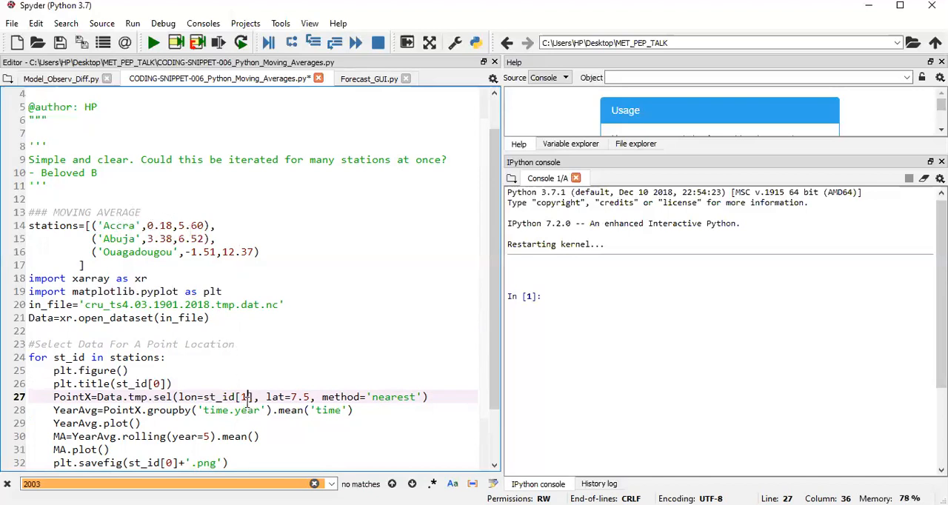
pyautogui.doubleClick(299, 397)
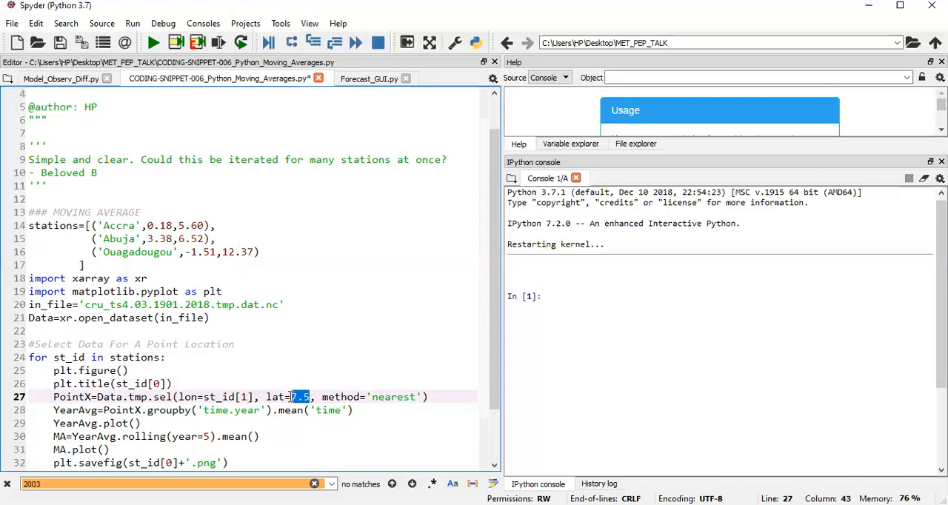
pyautogui.write('st_id[0]')
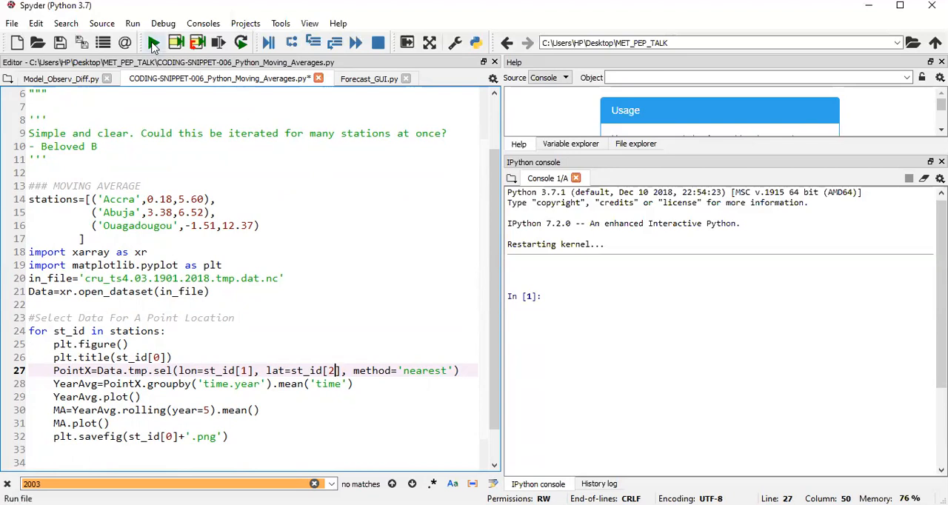
# Step: Run the script, move plt.title(st_id[0]) below MA.plot(), and rerun to see titled station plots
pyautogui.click(155, 41)
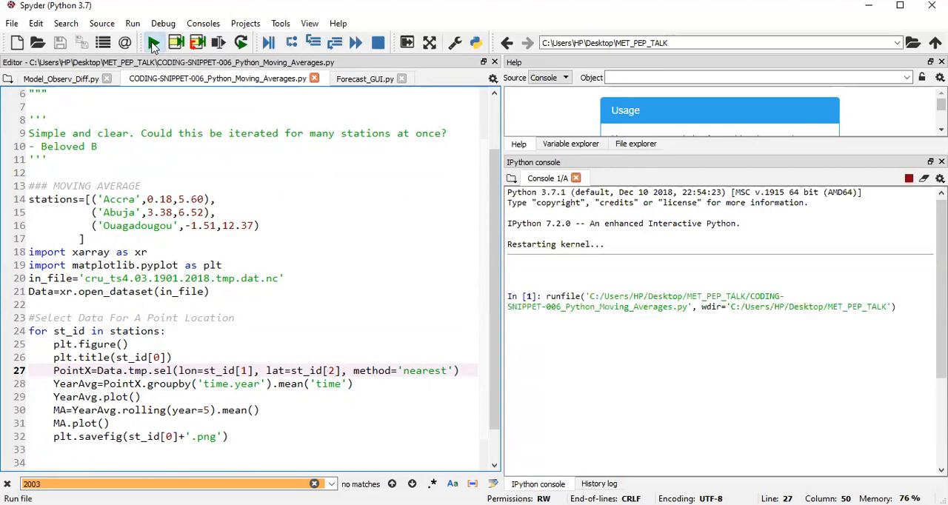
pyautogui.click(154, 41)
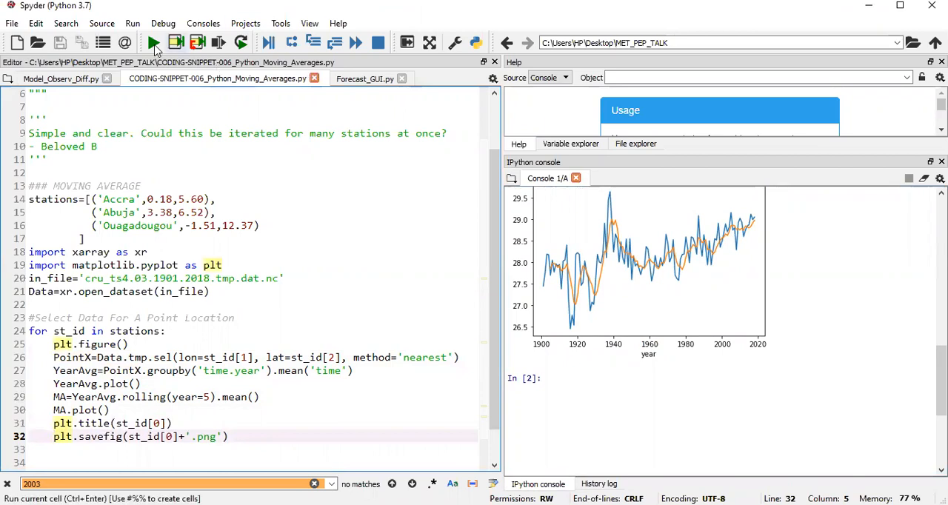
pyautogui.click(153, 42)
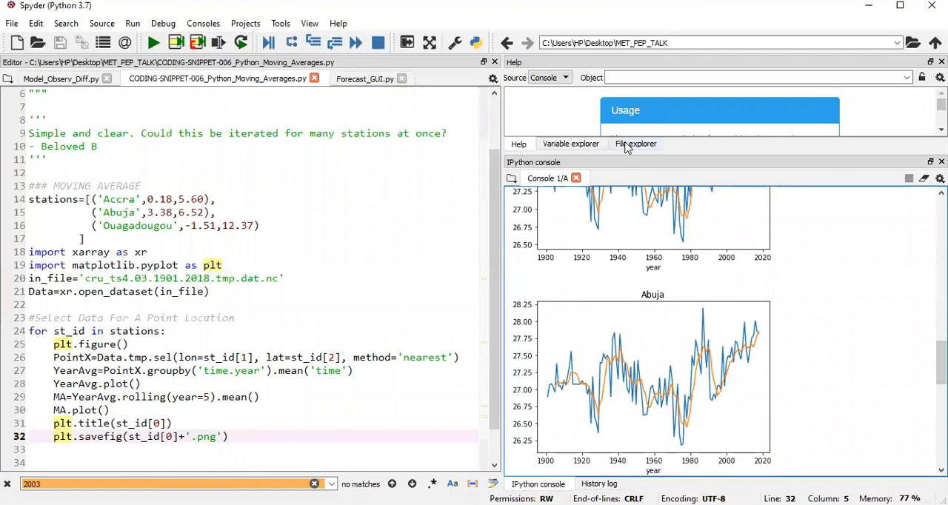
# Step: Check Abuja.png, Accra.png and Ouagadougou.png in the file explorer, then return to the editor
pyautogui.click(636, 144)
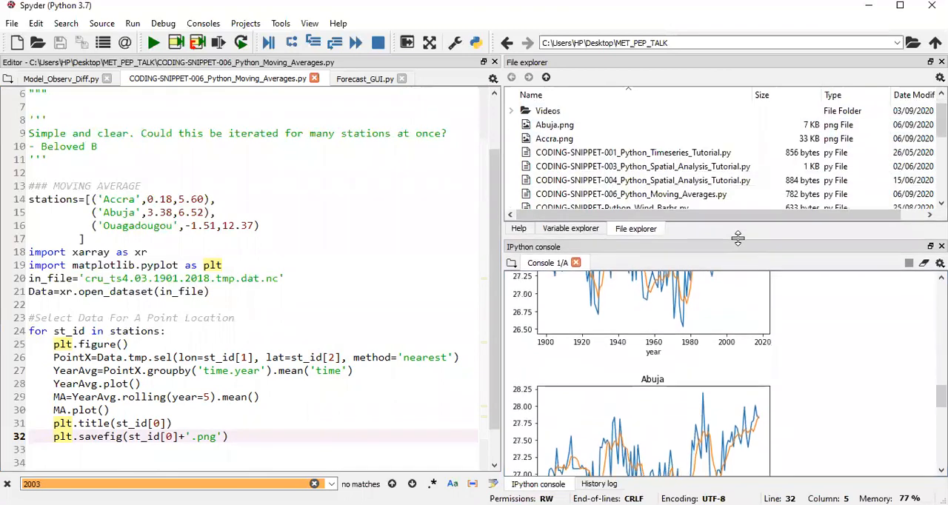
pyautogui.click(554, 125)
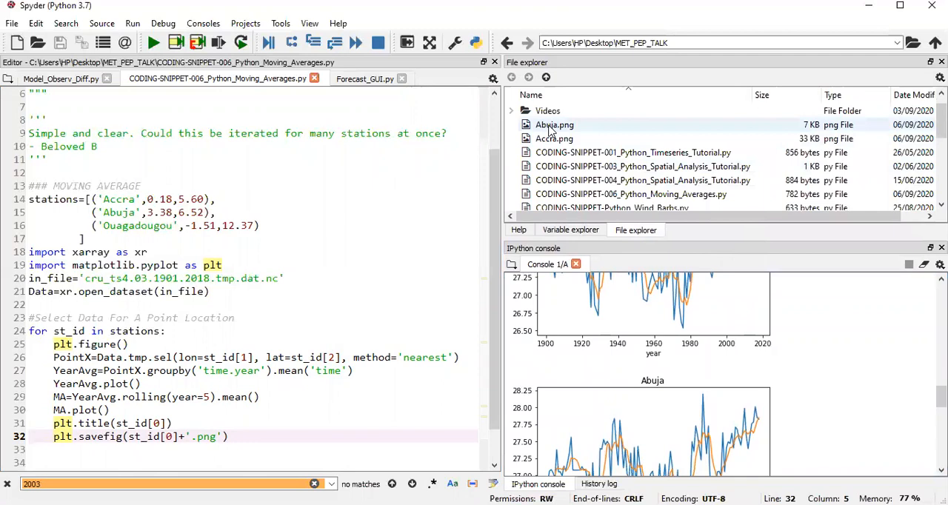
pyautogui.click(554, 138)
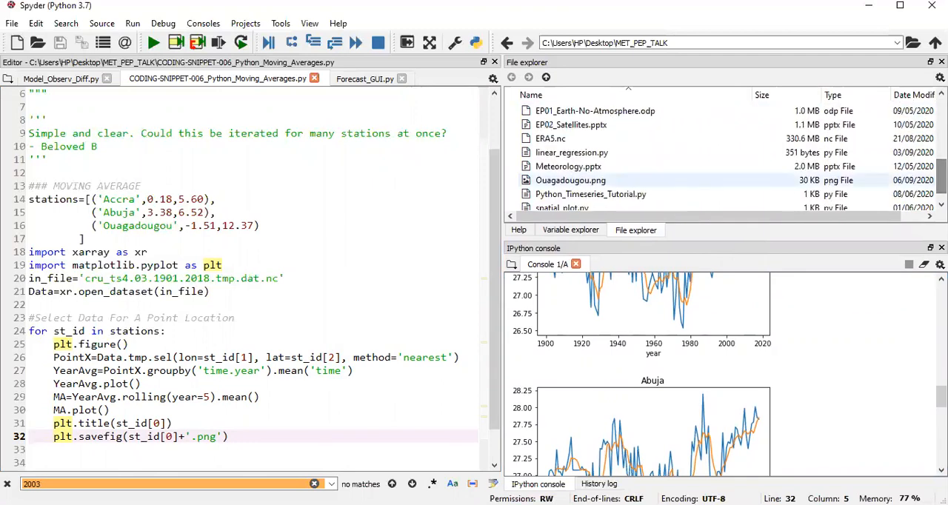
pyautogui.click(592, 181)
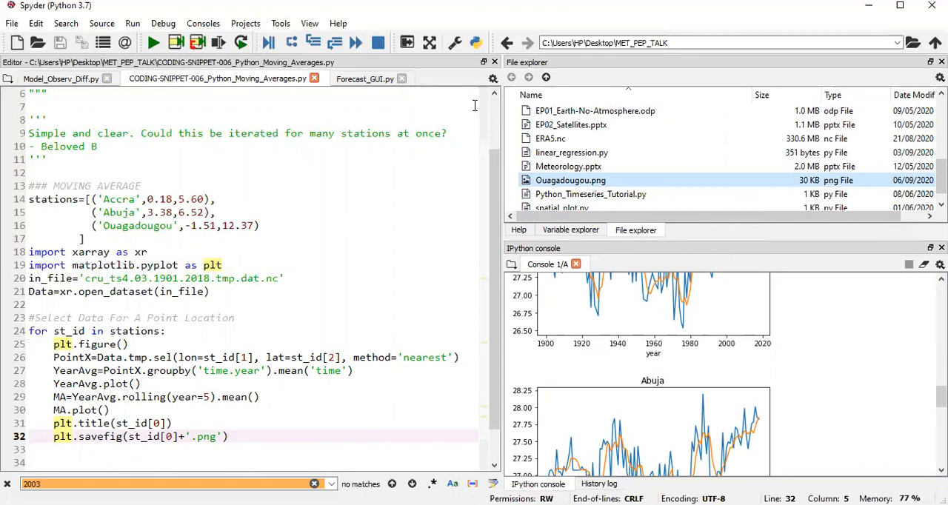
pyautogui.moveTo(36, 430)
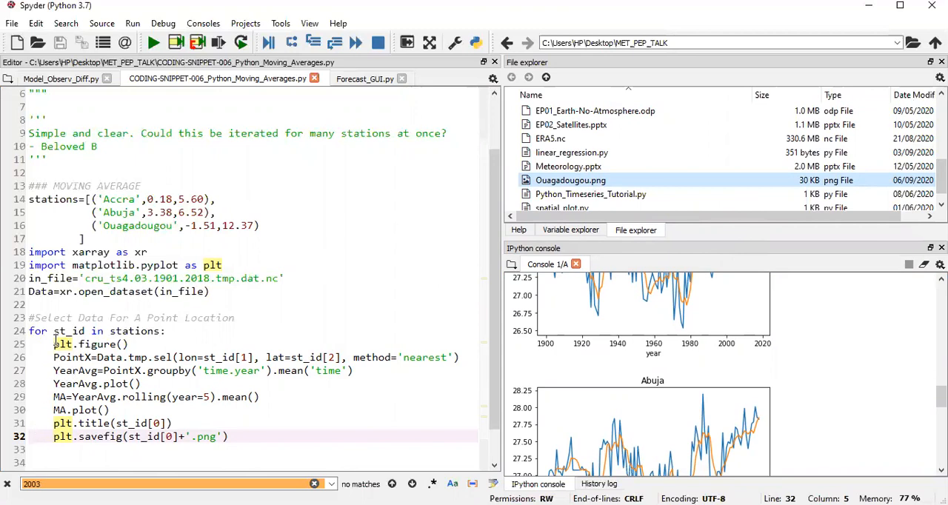
pyautogui.click(89, 344)
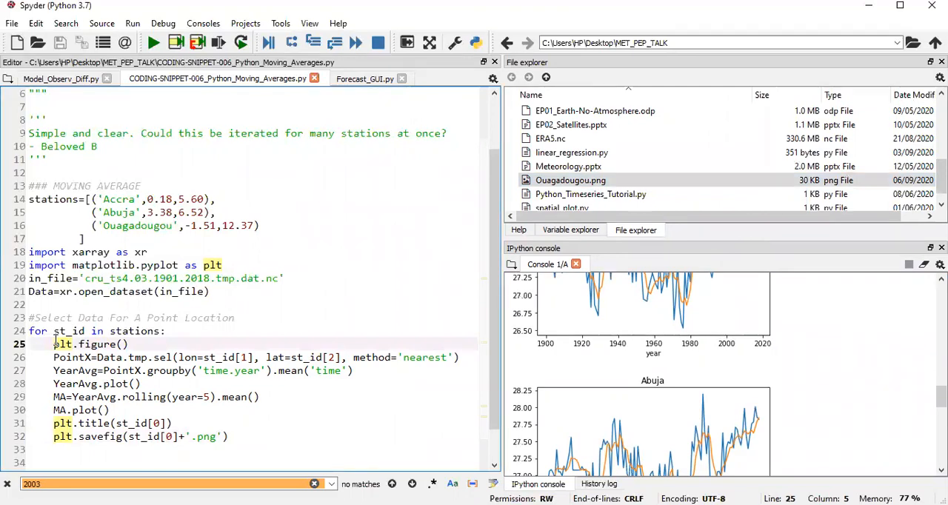